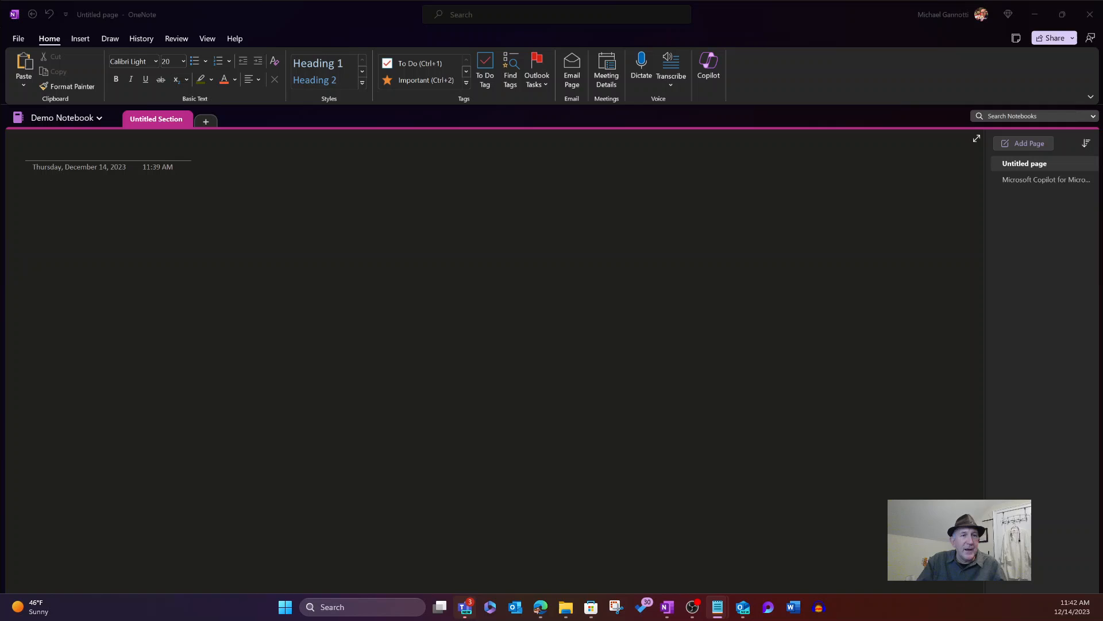
mouse_move(708, 67)
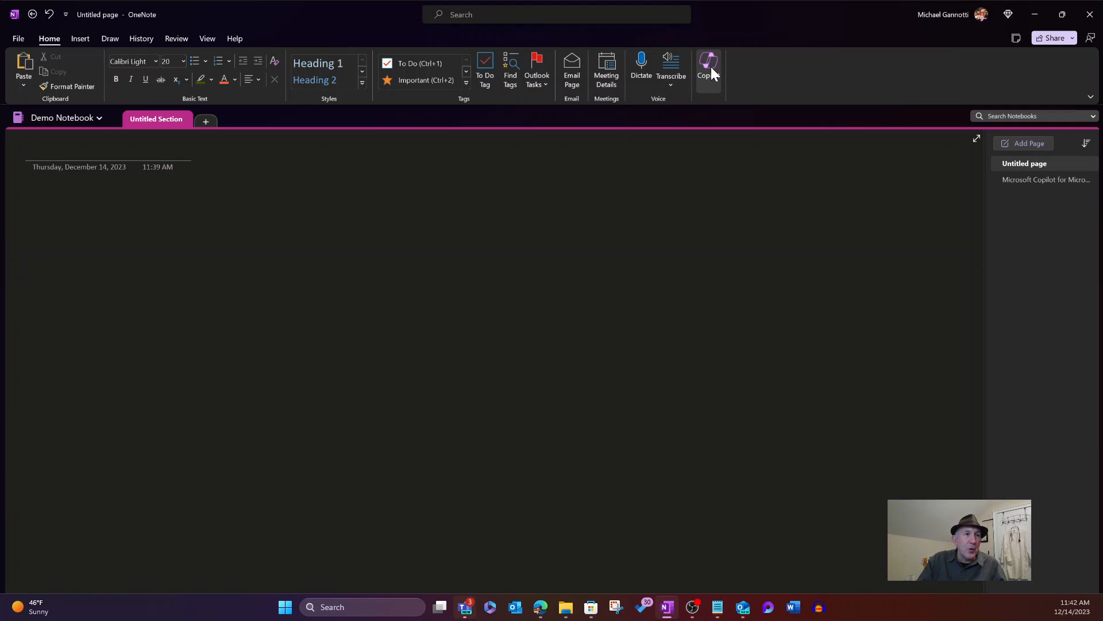
- Launch Copilot from the Home ribbon and scroll to its Microsoft Viva campaign ideas response
left_click(707, 67)
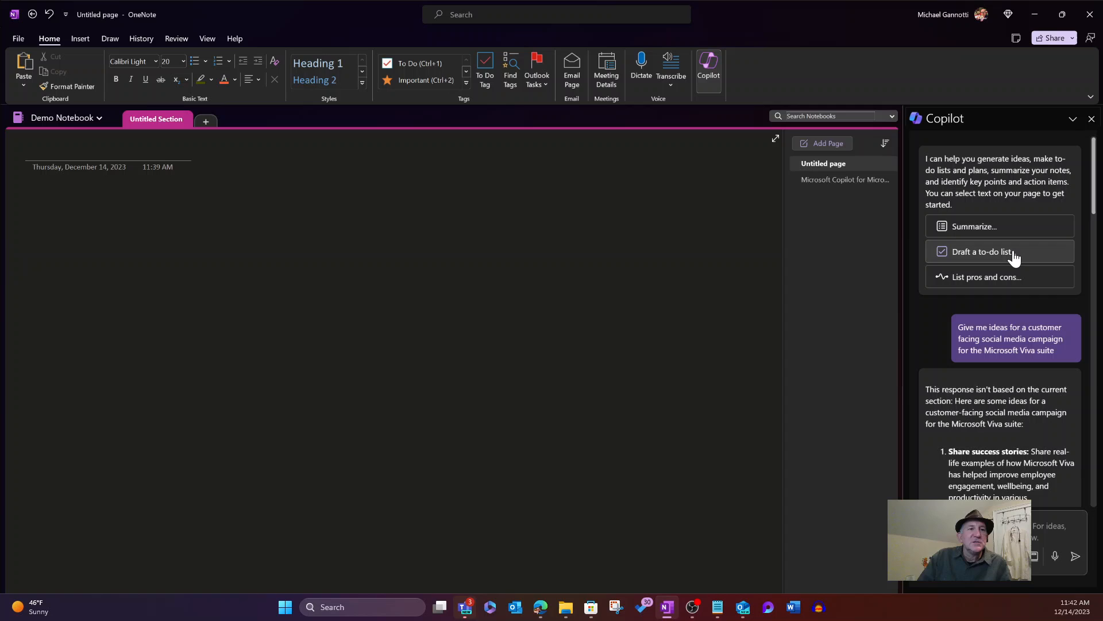
mouse_move(929, 290)
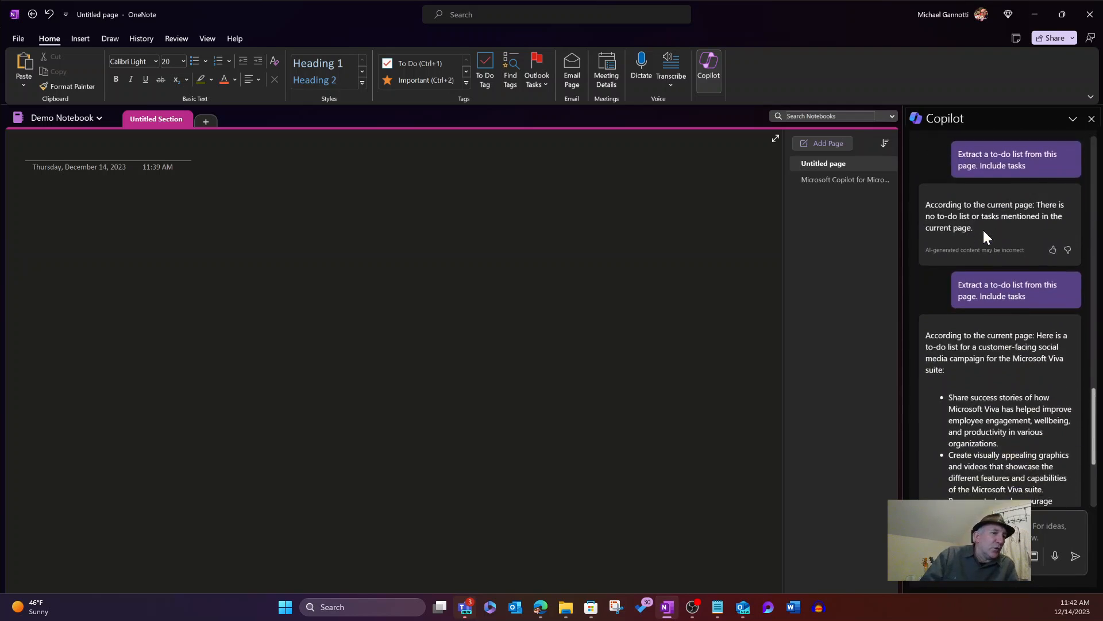
scroll("down", 3)
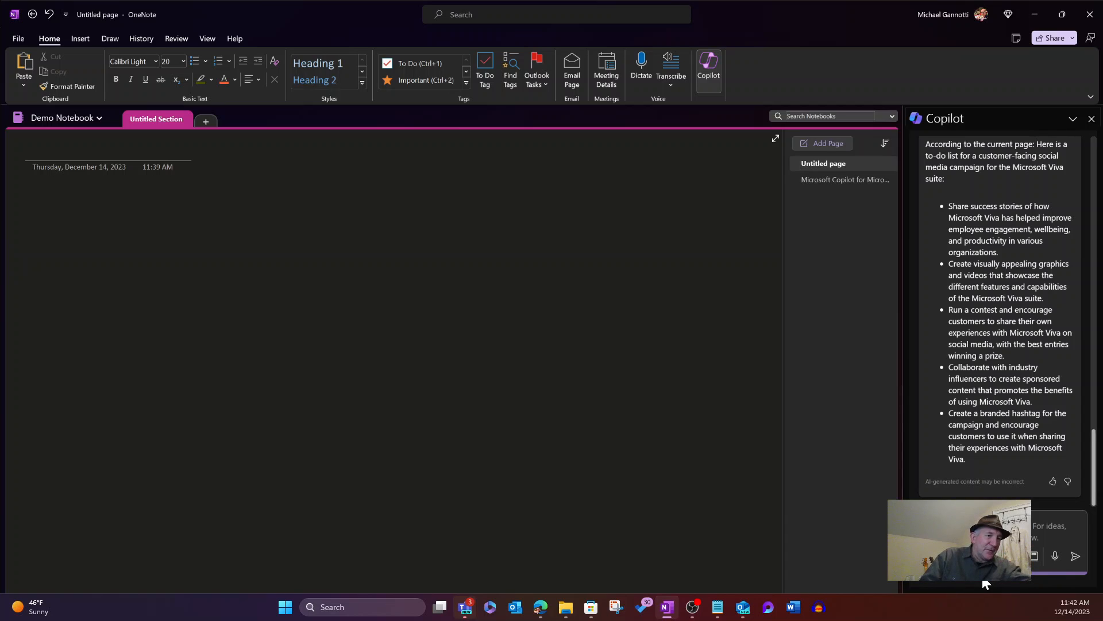
mouse_move(1055, 557)
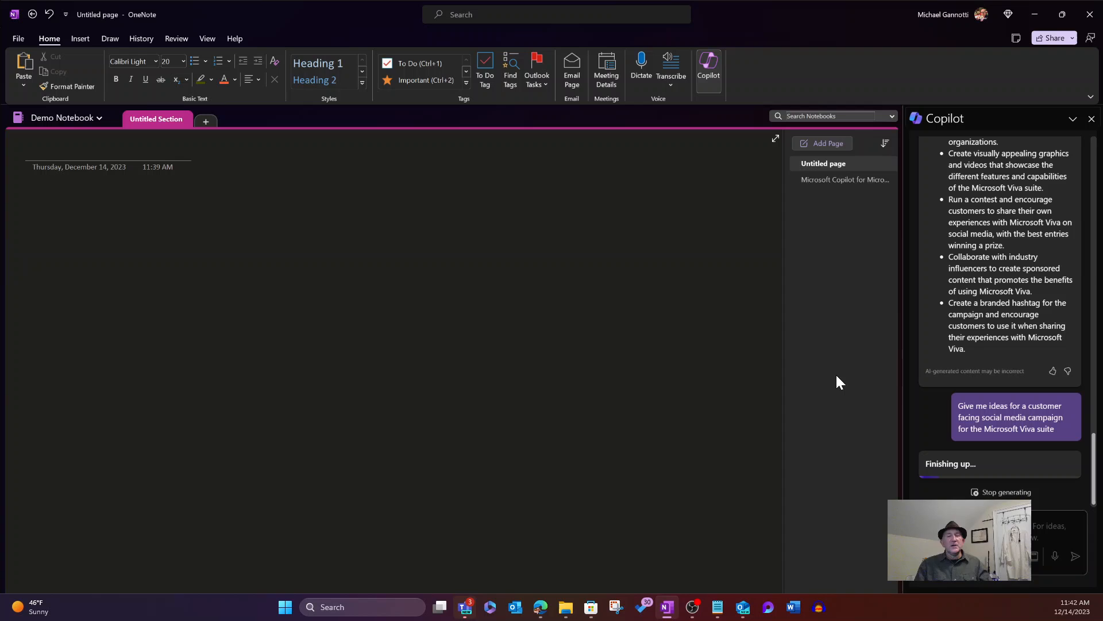
scroll("down", 3)
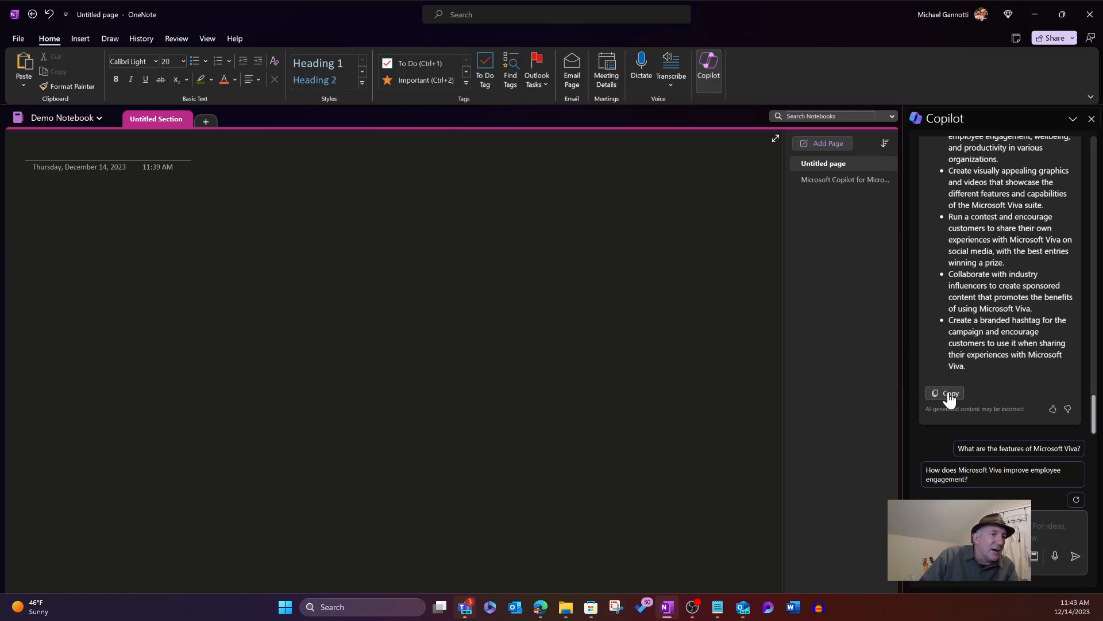
- Copy Copilot's campaign ideas, paste them onto the page and title it 'Social Media Campaign'
left_click(946, 393)
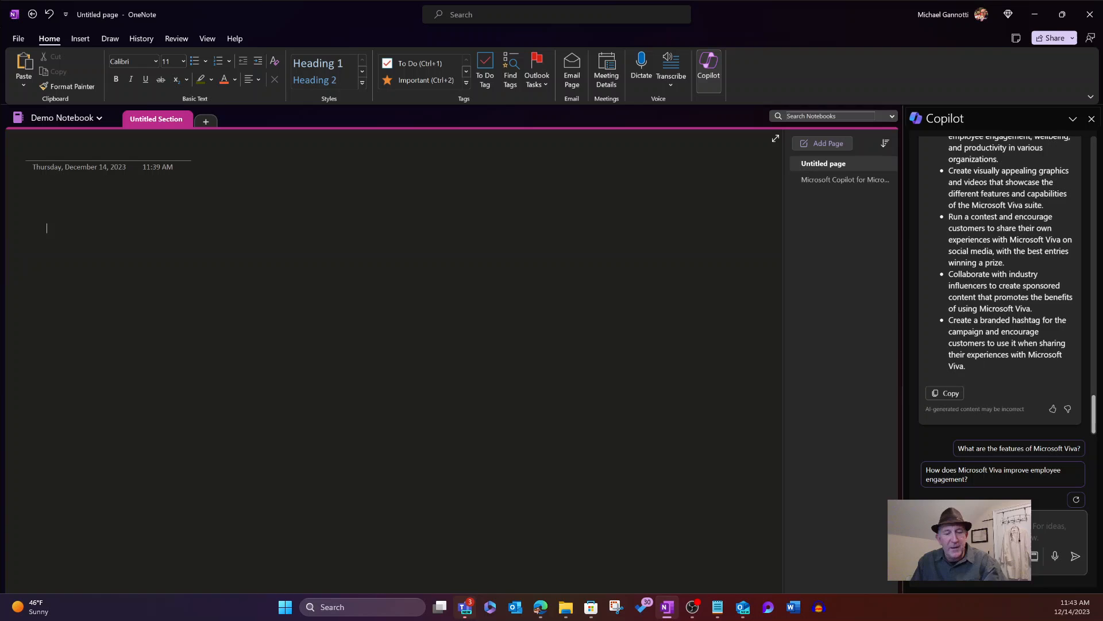
left_click(943, 393)
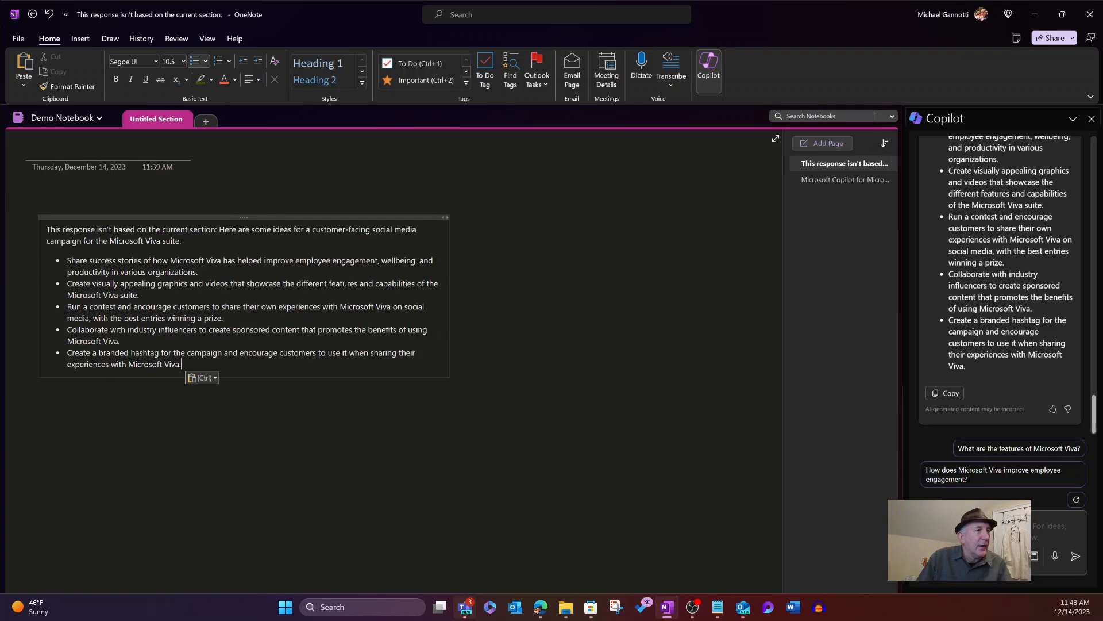
type("Social M")
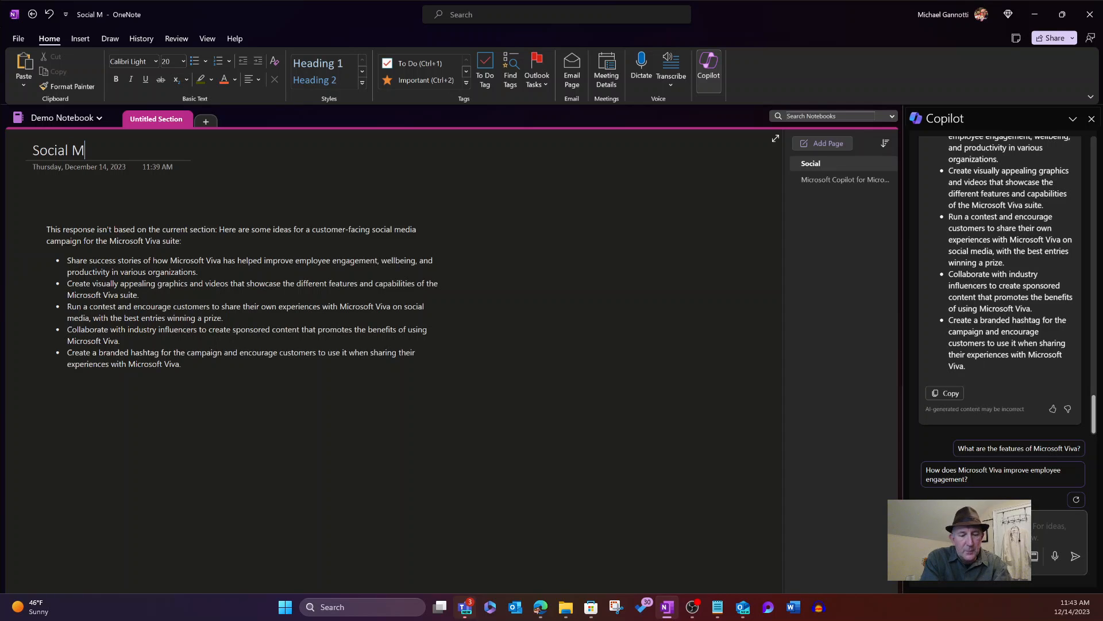
type("edia Cam")
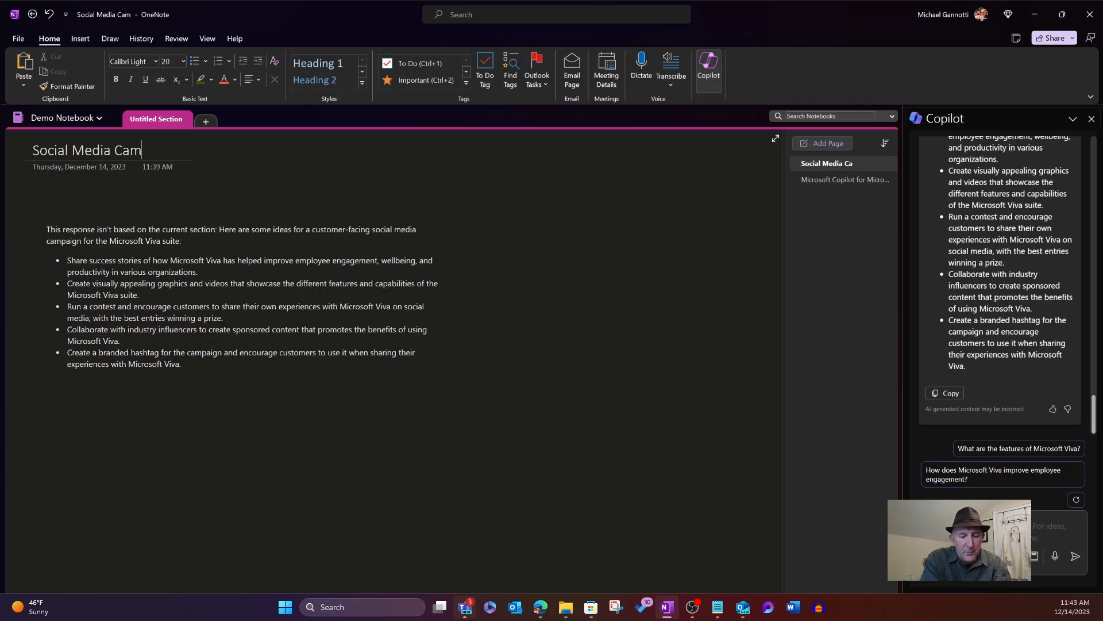
type("paign")
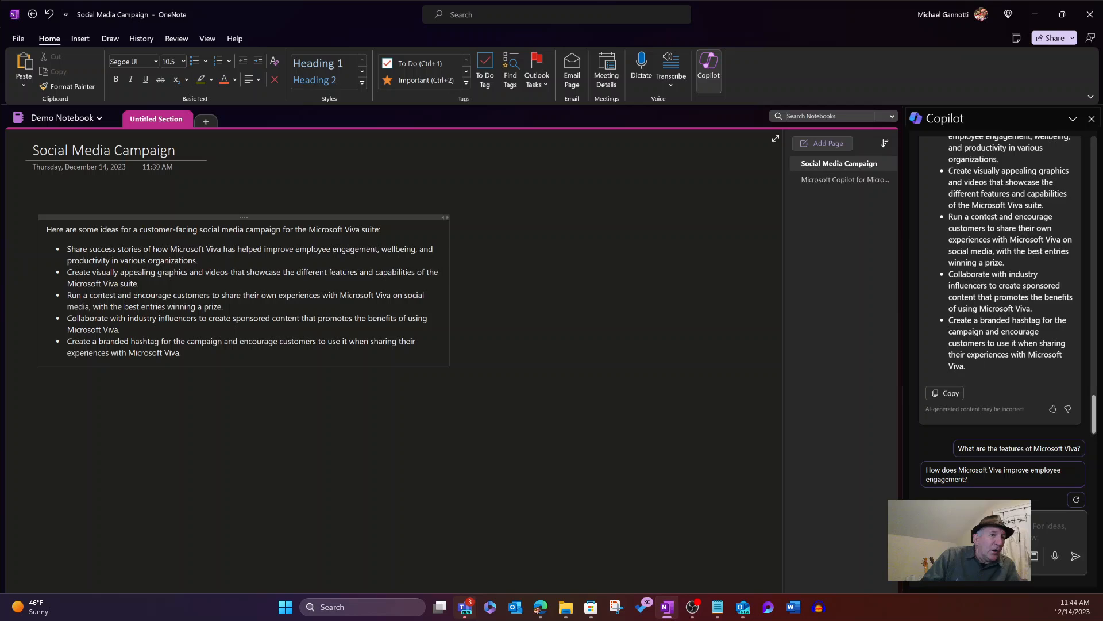
mouse_move(26, 428)
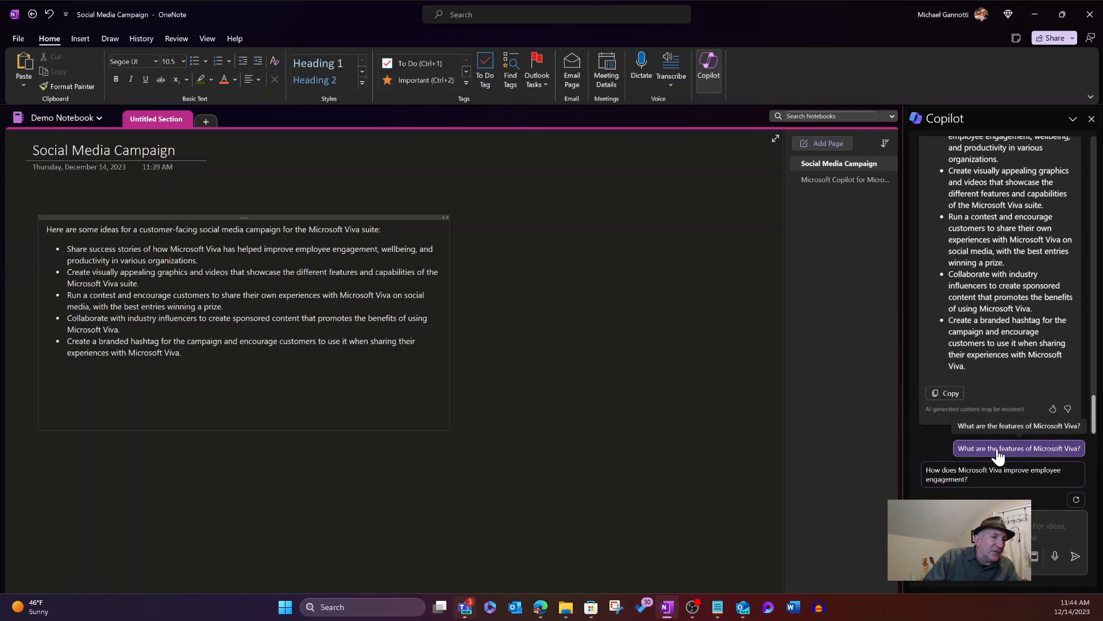
- Ask Copilot the suggested question 'What are the features of Microsoft Viva?'
left_click(1017, 448)
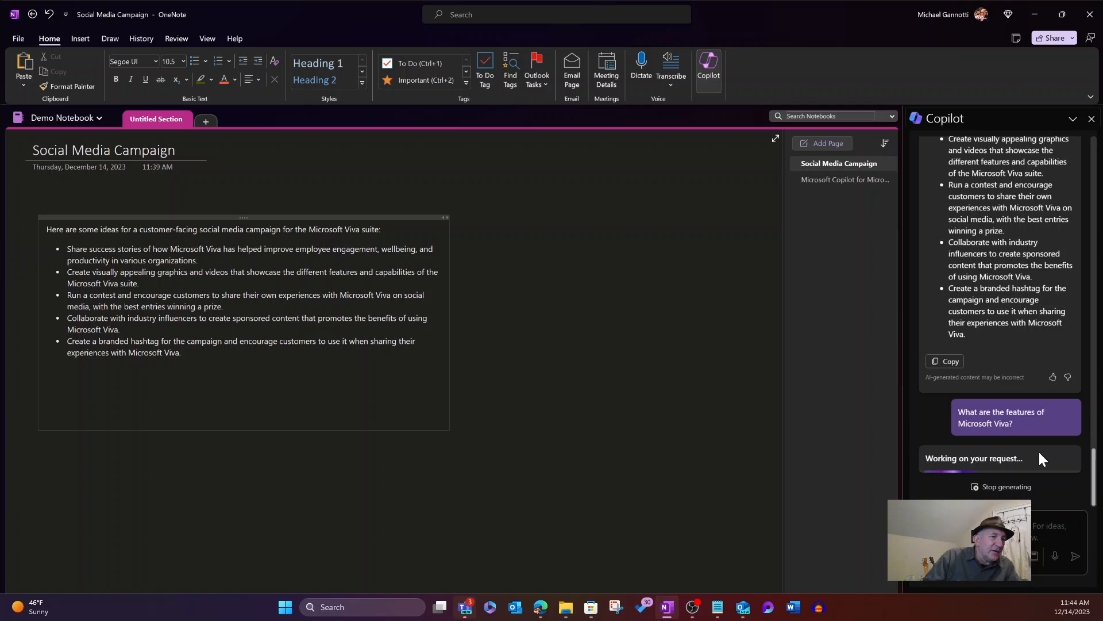
mouse_move(725, 337)
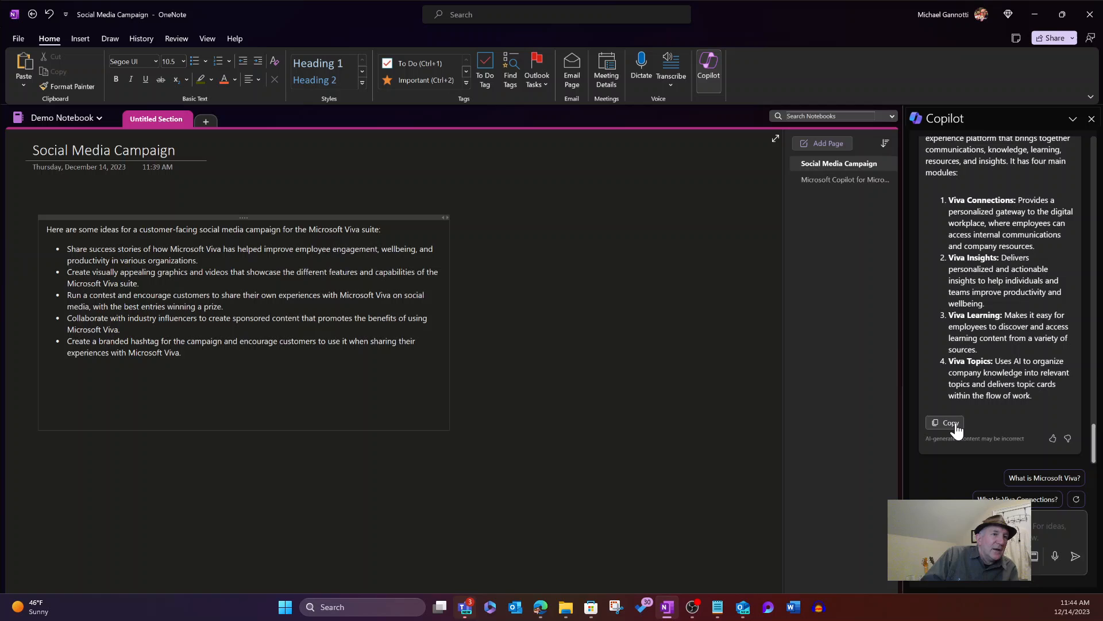
- Copy Copilot's answer on Viva's four modules to paste below the ideas list
left_click(948, 422)
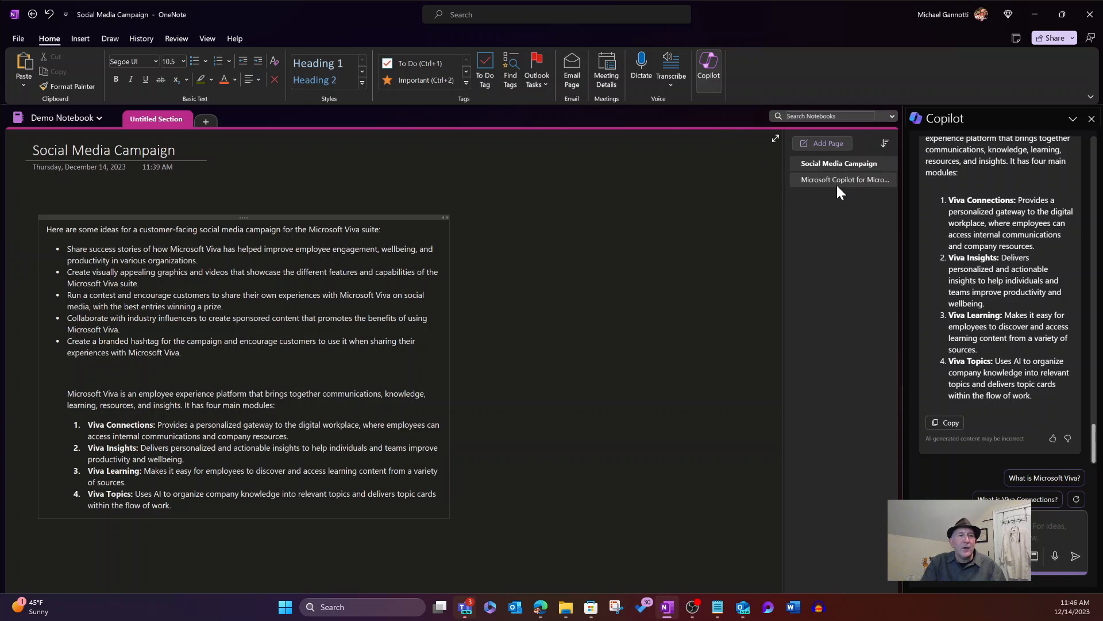
- Switch to the 'Microsoft Copilot for Microsoft 365 overview' page and close the Copilot pane
left_click(843, 179)
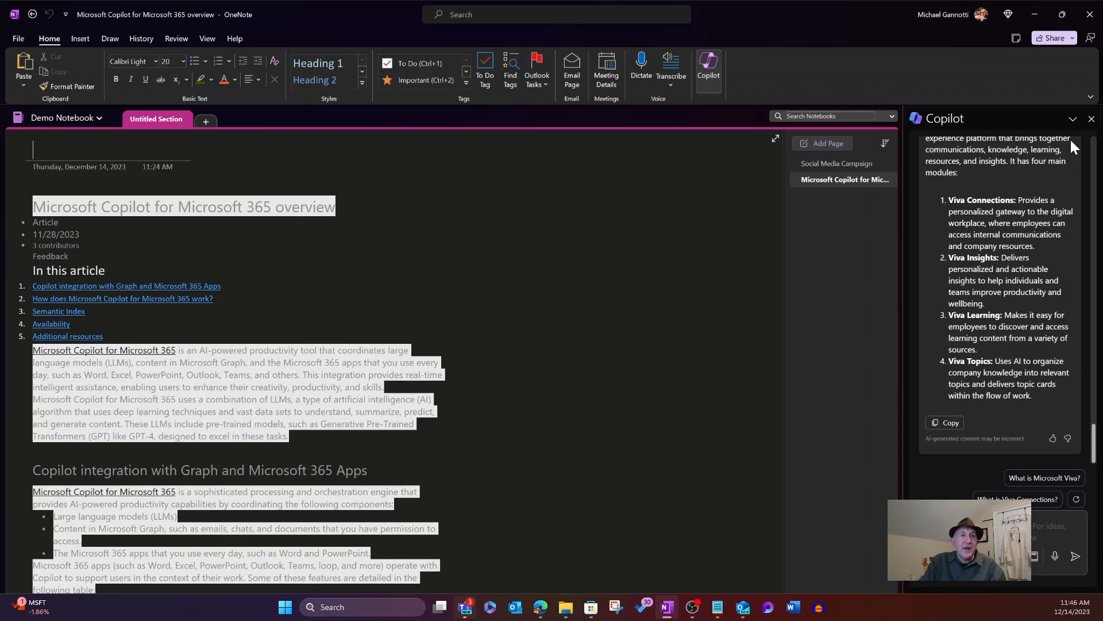
left_click(1092, 118)
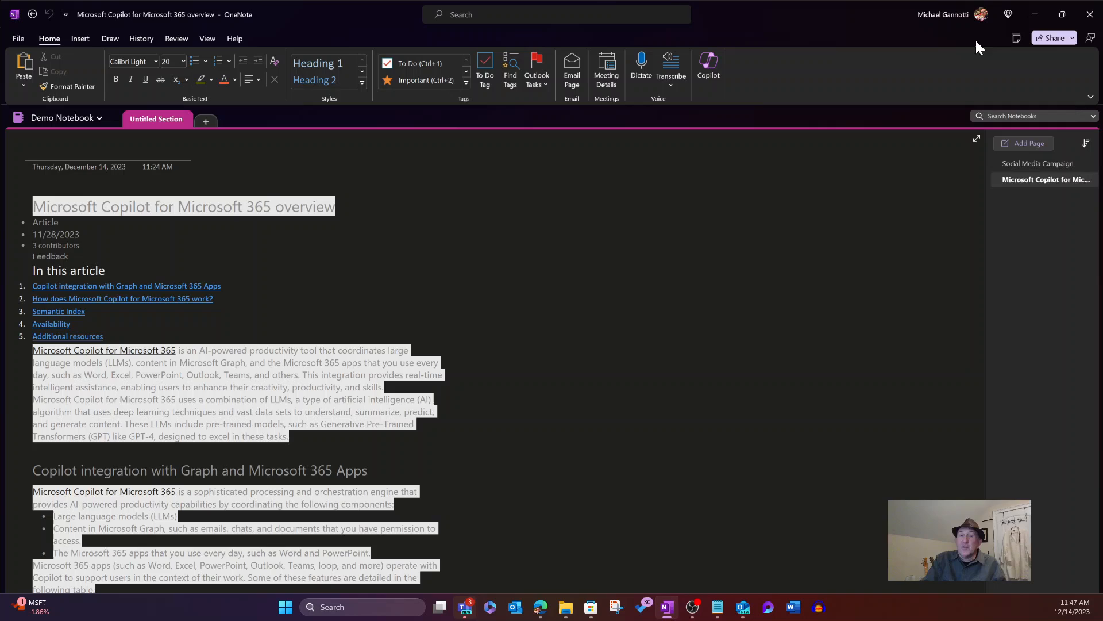
mouse_move(1089, 38)
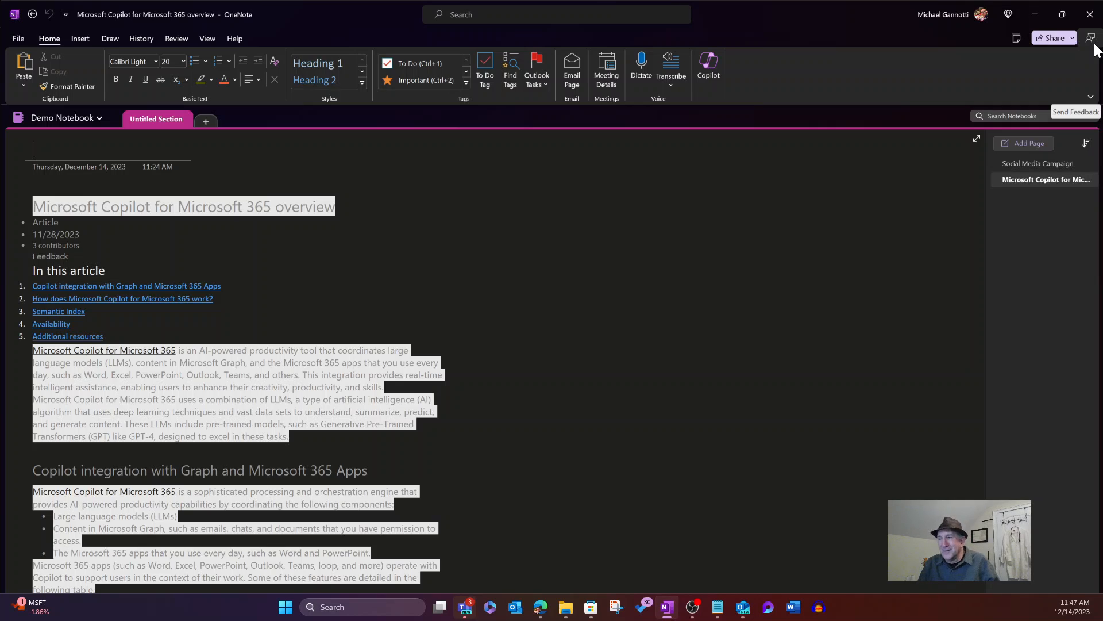
mouse_move(116, 24)
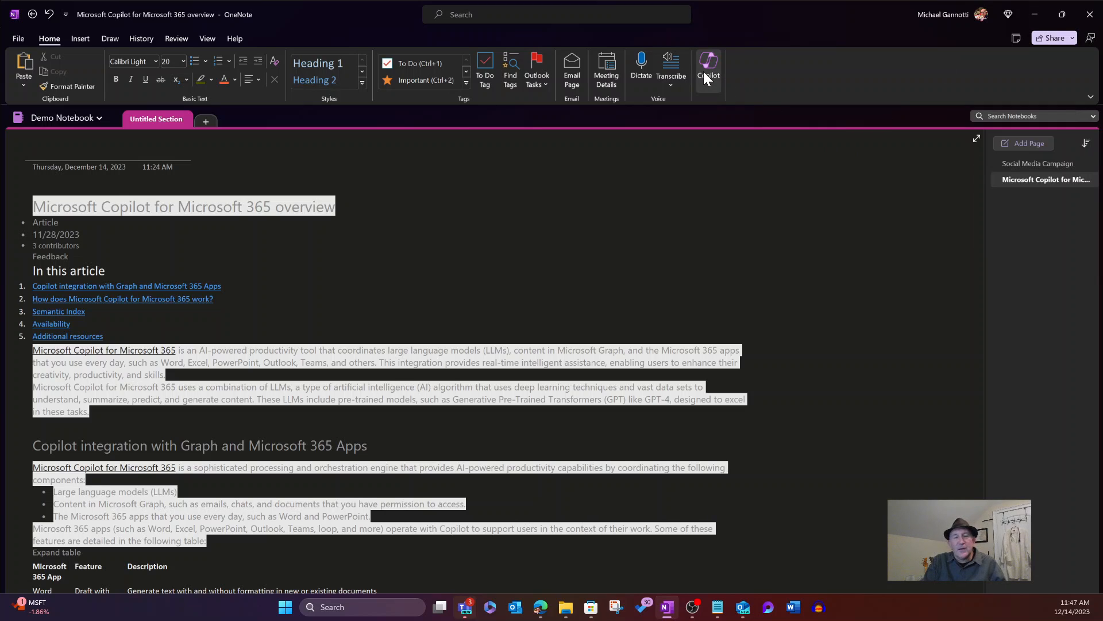
- Reopen the Copilot chat pane beside the overview article
left_click(707, 66)
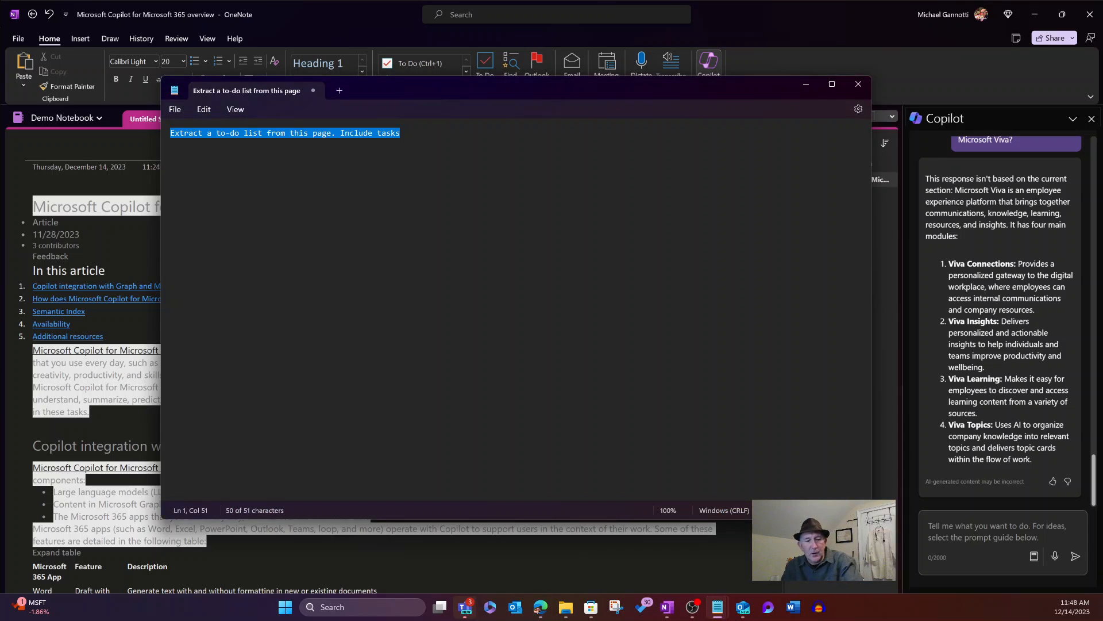
- Reword the Notepad prompt to 'Create a summary of the notes on this page. Place the summary ideas into bullet points'
type("Create a summary of the deposition notes on this page. Focus the summary on the chronological order of events and place the events into bullet points")
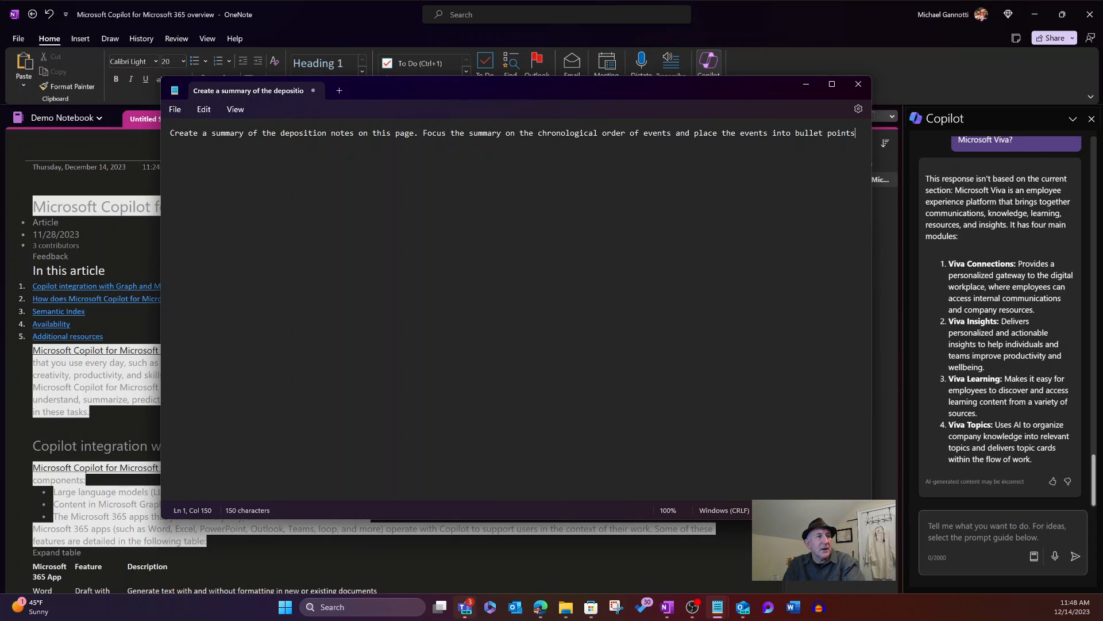
left_click(281, 133)
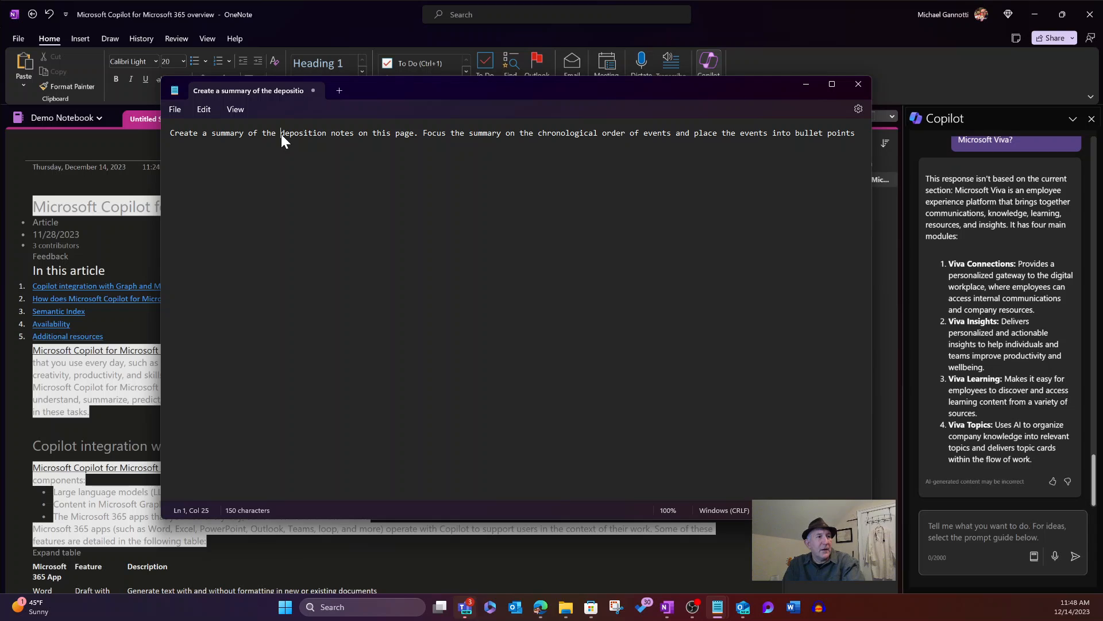
double_click(303, 133)
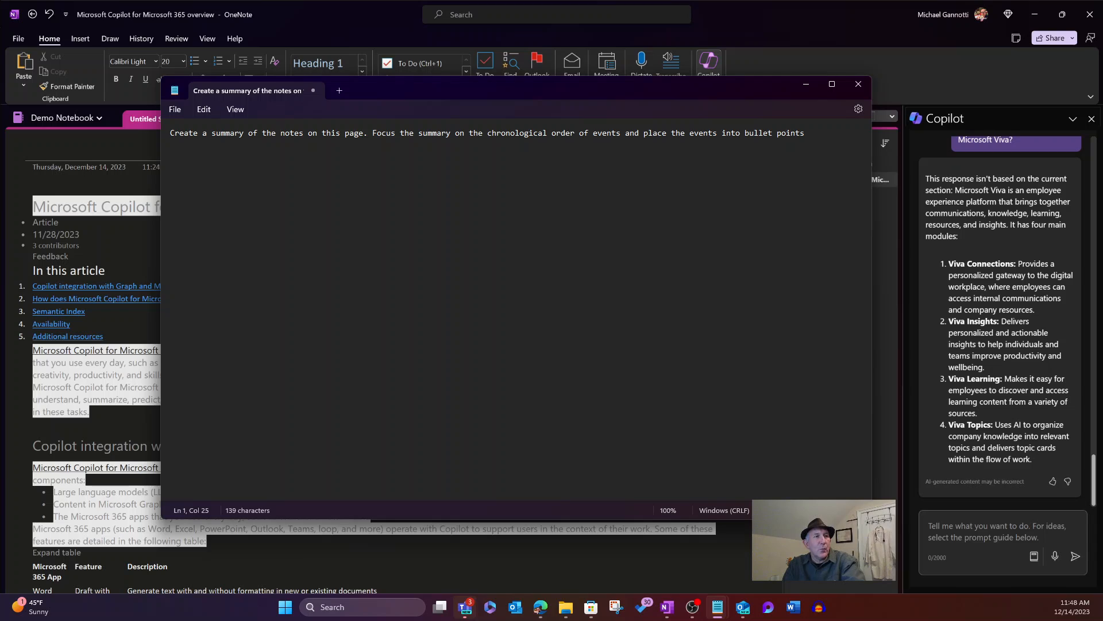
left_click_drag(431, 132, 641, 132)
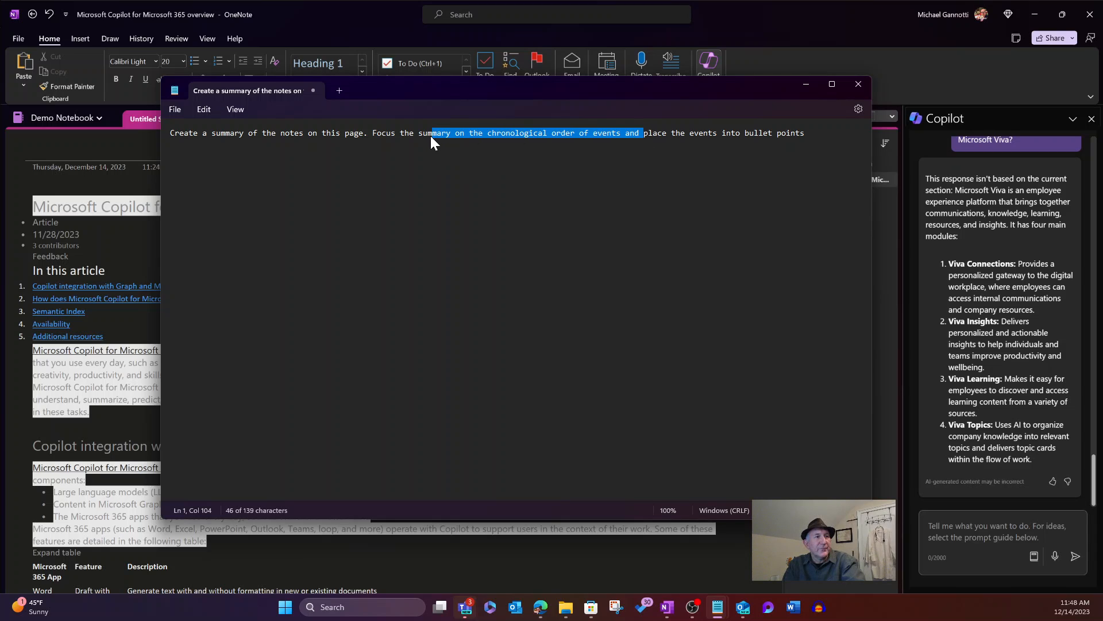
key("Delete")
type("P")
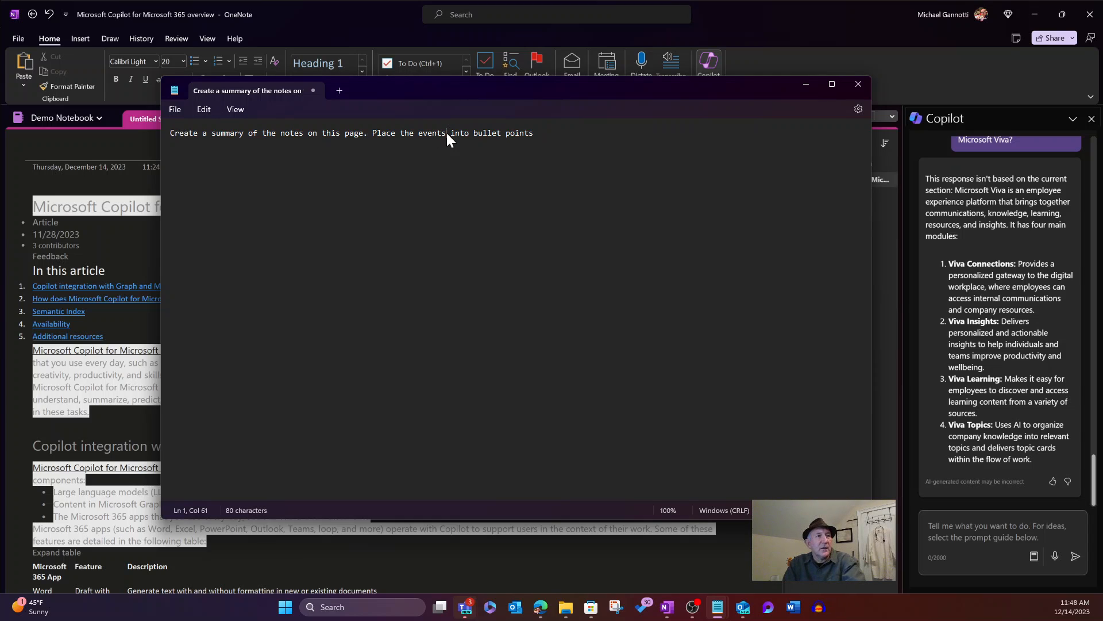
double_click(431, 132)
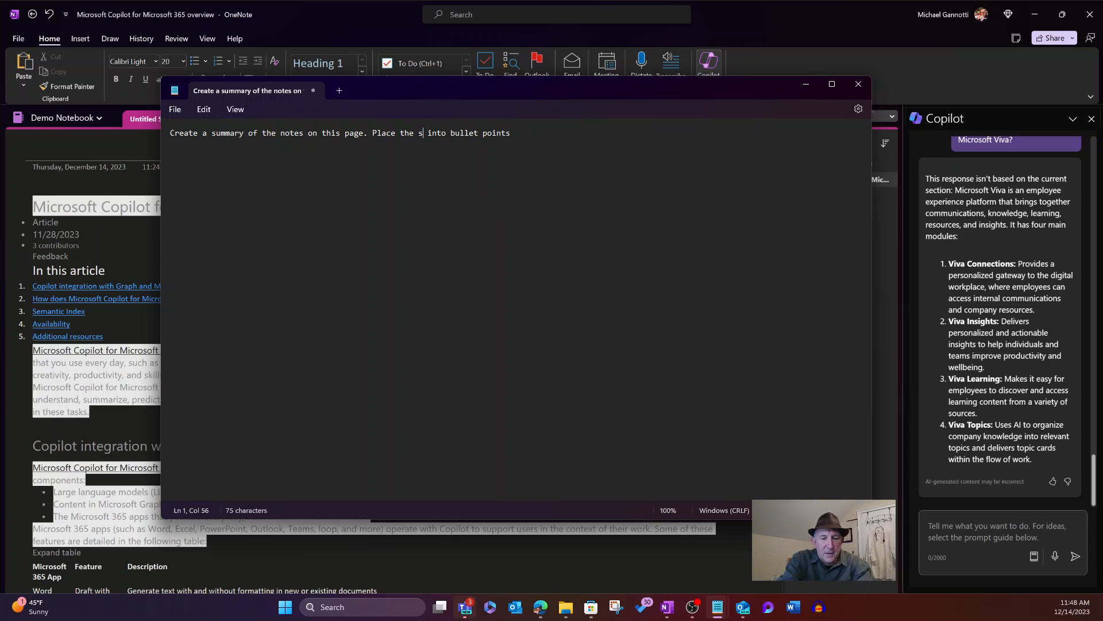
type("ummary")
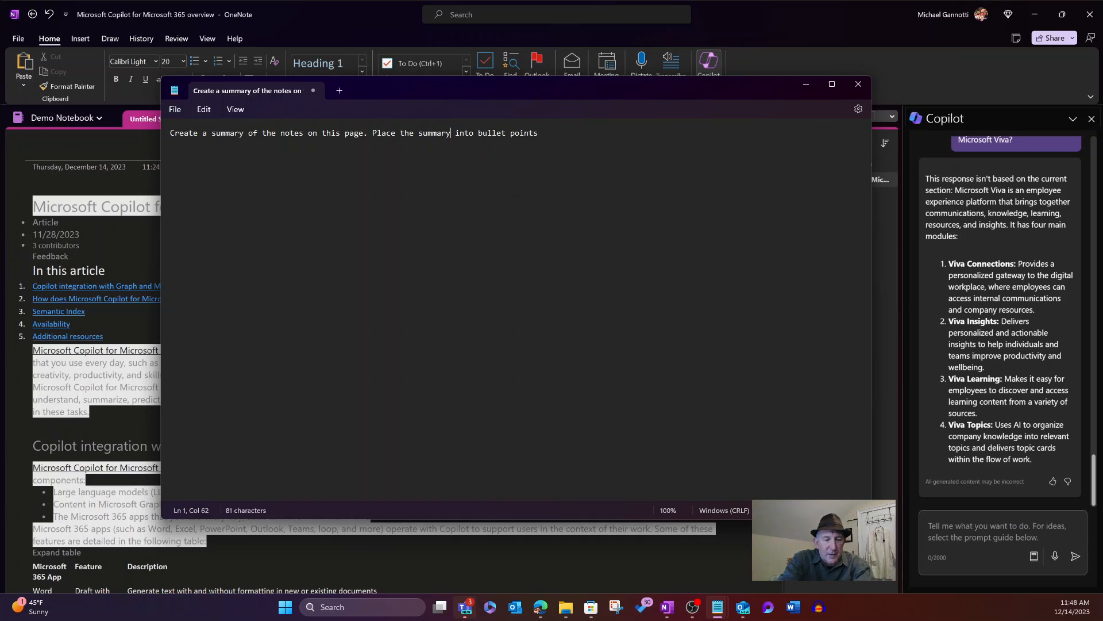
type("ideas i")
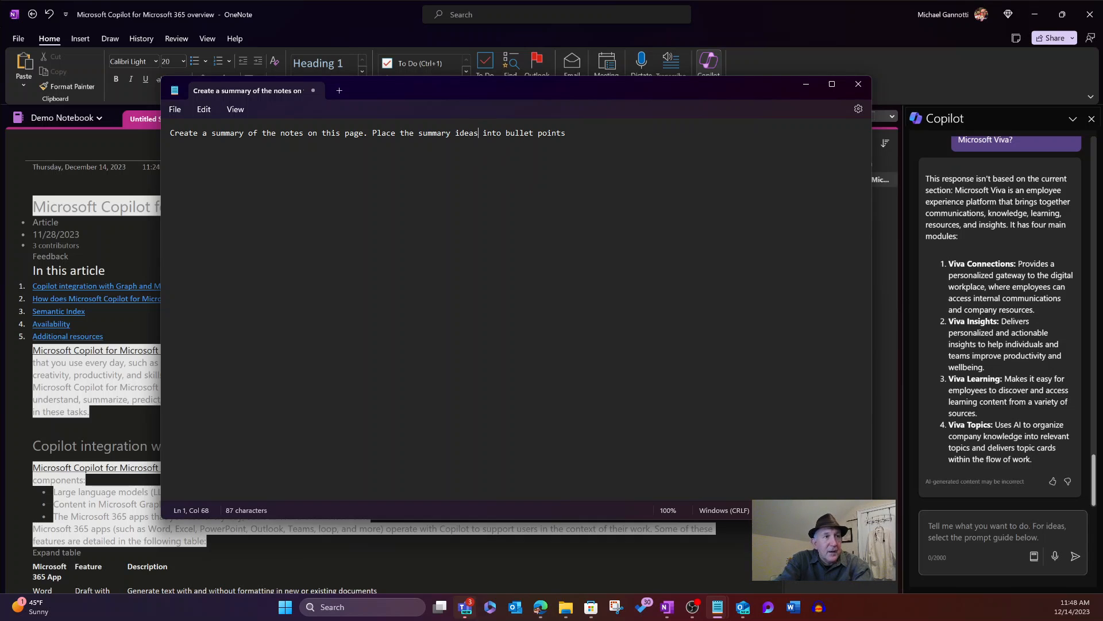
mouse_move(623, 112)
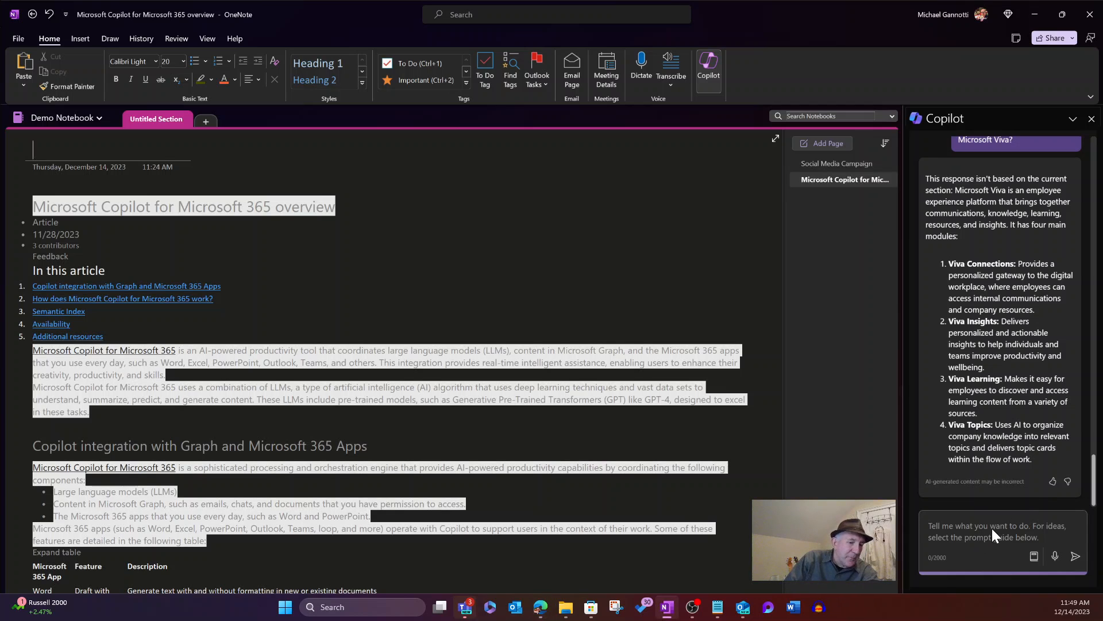
- Send Copilot the prompt asking for a bullet-point summary of the notes on this page
type("Create a summary of the notes on this page. Place the summary ideas into bullet points")
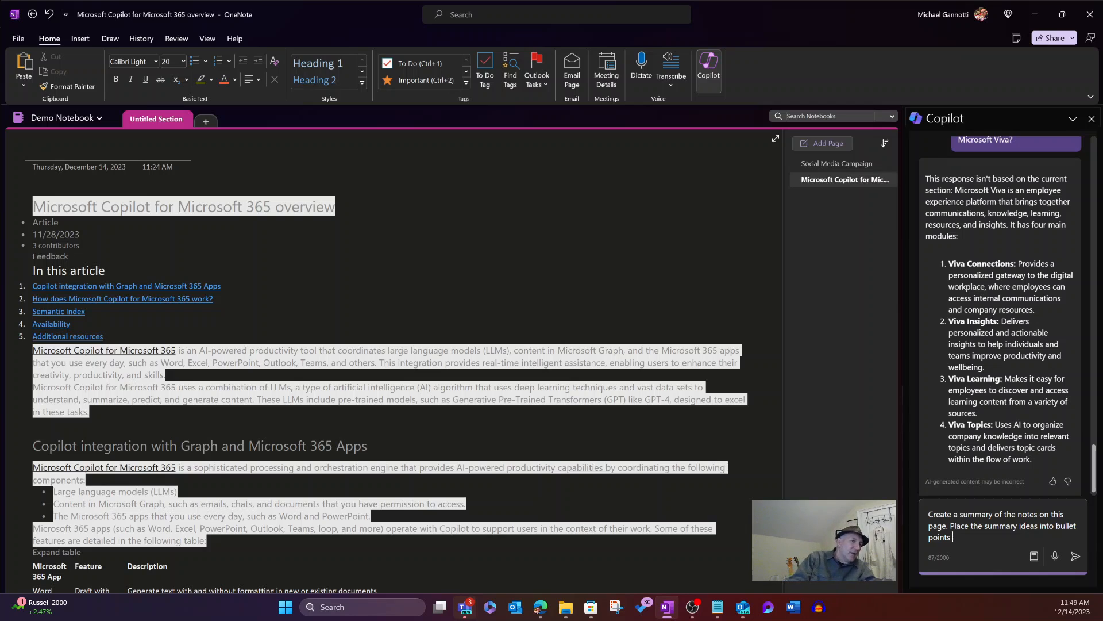
left_click(1076, 556)
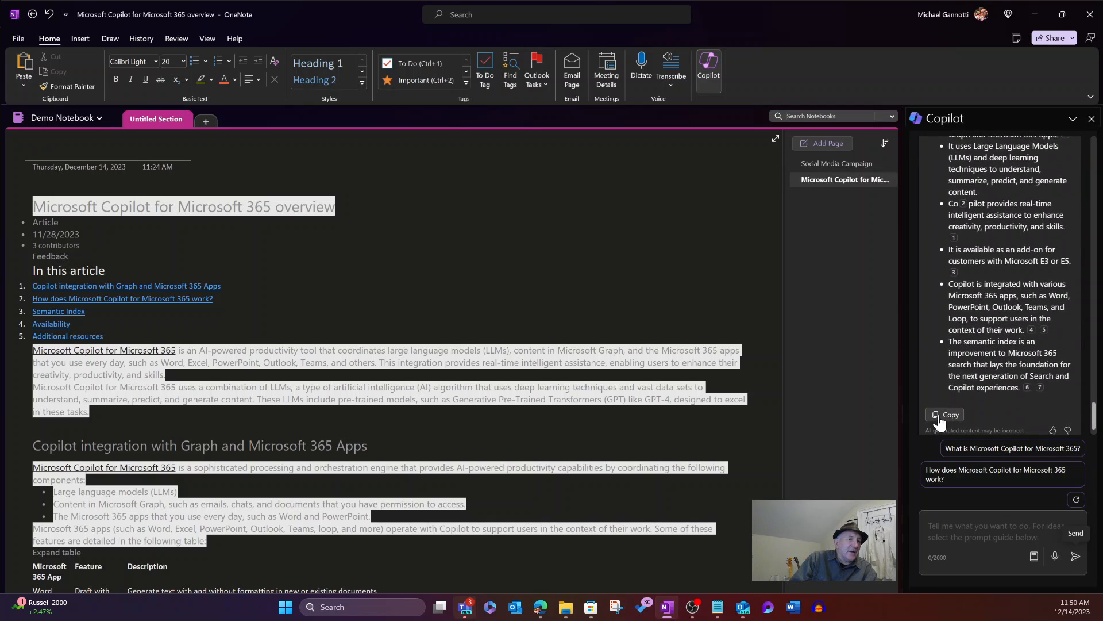
- Copy Copilot's bulleted summary to paste at the top of the overview page
left_click(945, 413)
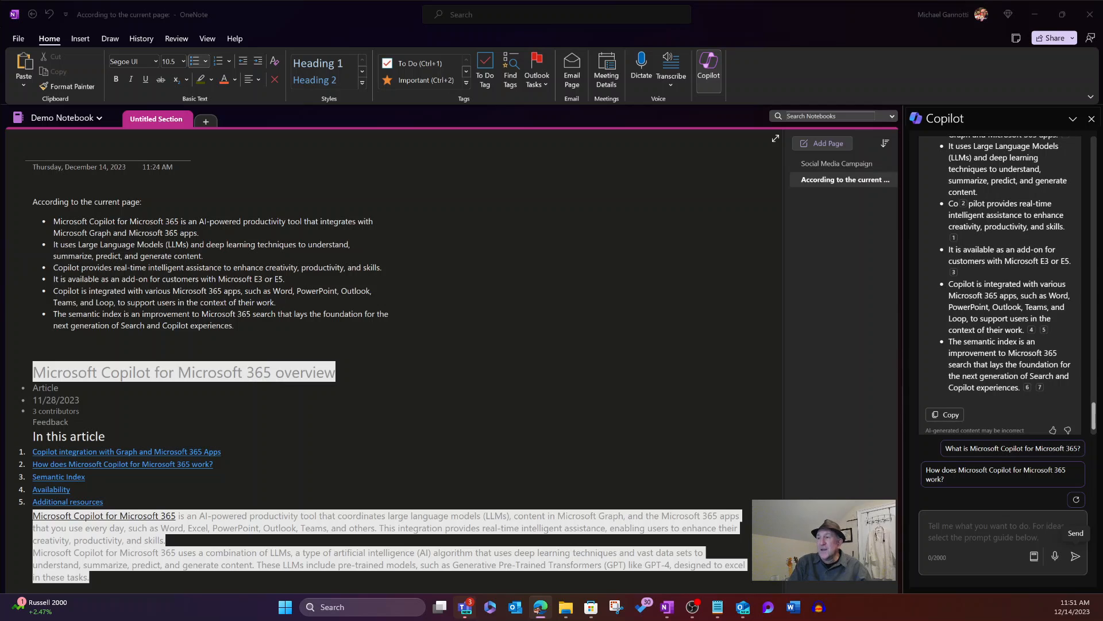
mouse_move(917, 193)
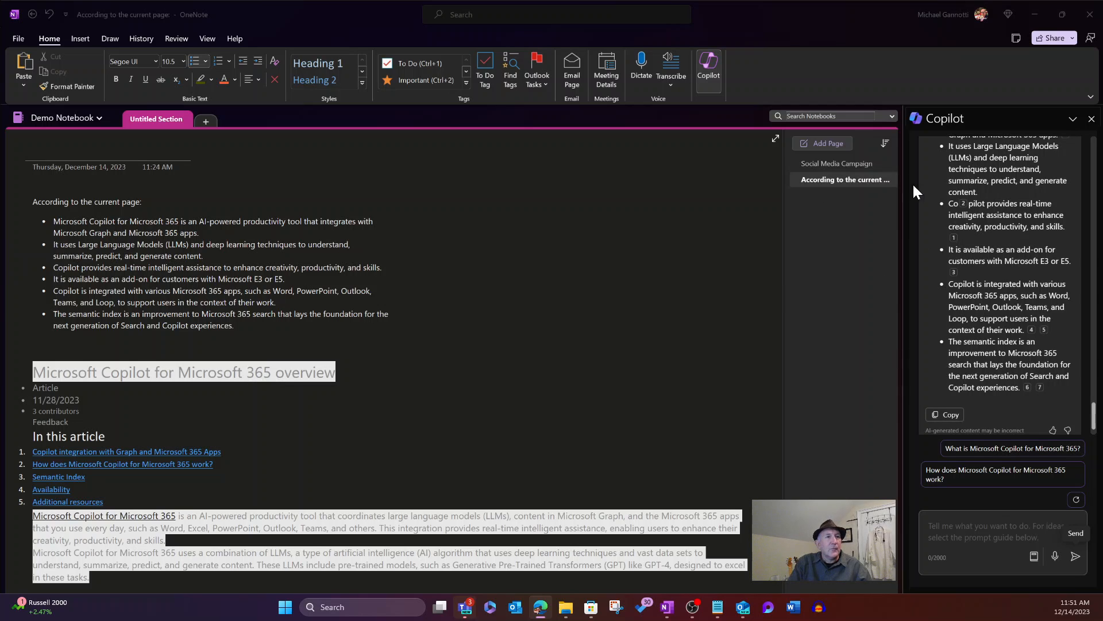
left_click(836, 162)
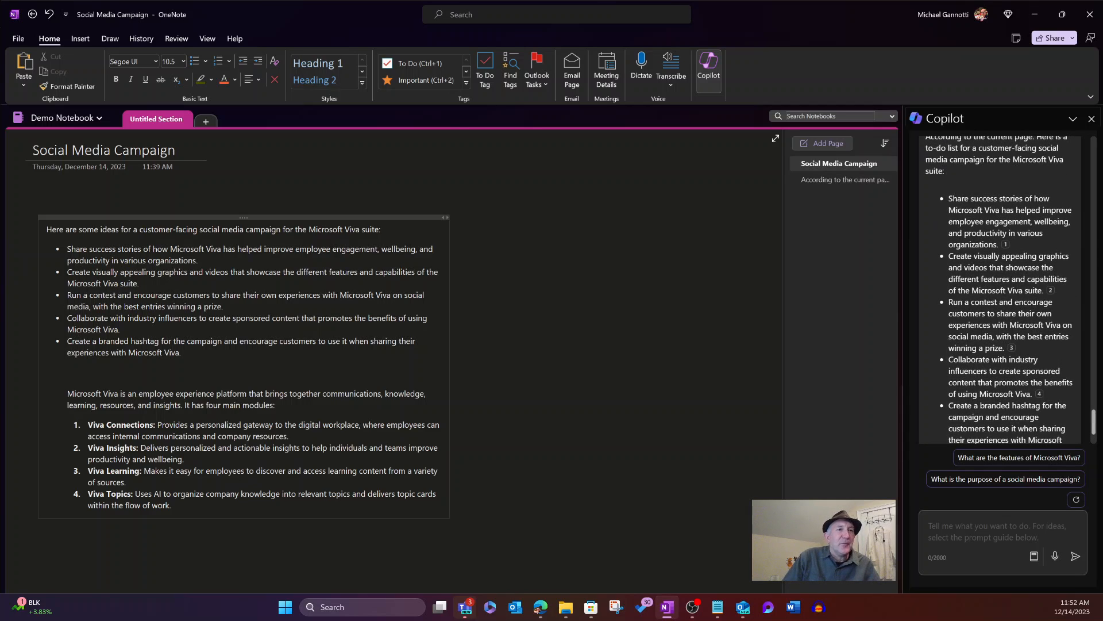
mouse_move(1045, 314)
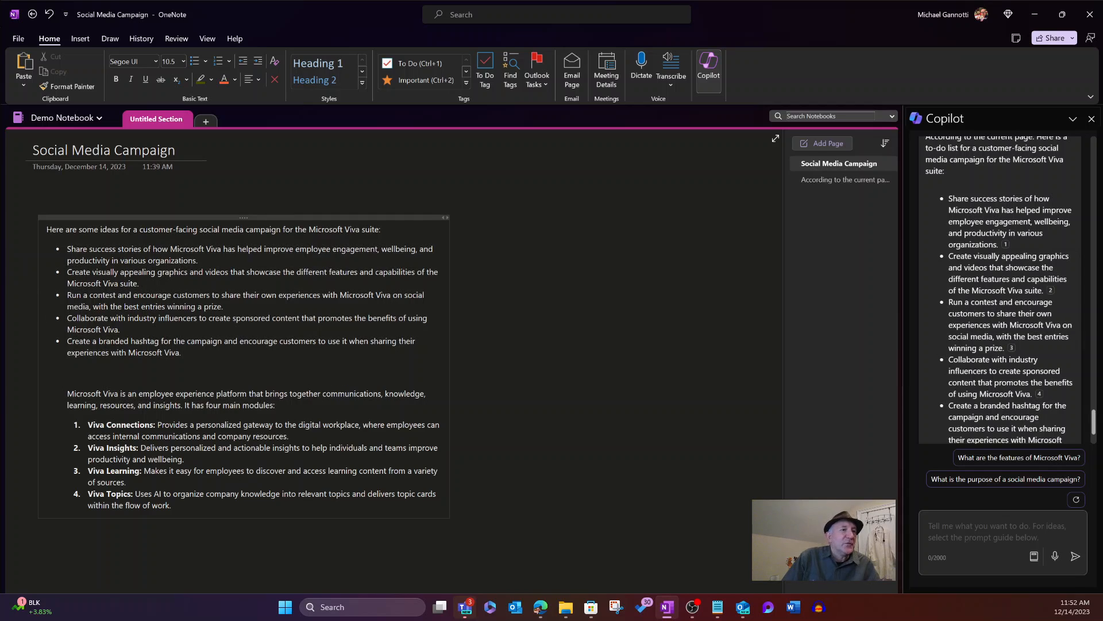
- Scroll to the end of Copilot's Viva campaign to-do list and copy it
scroll("down", 3)
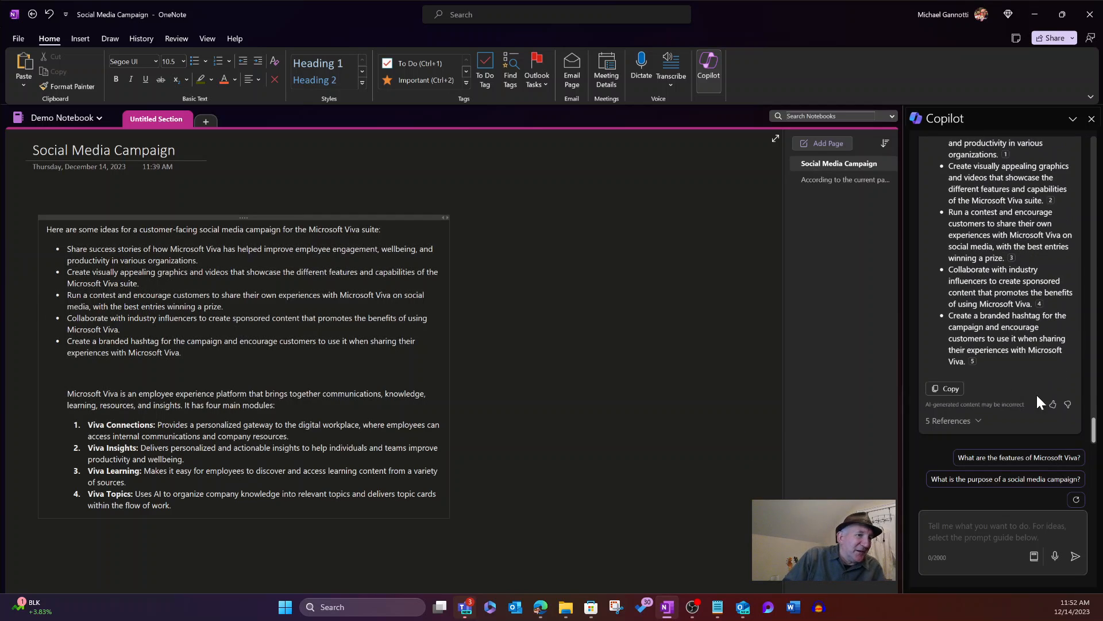
left_click(950, 389)
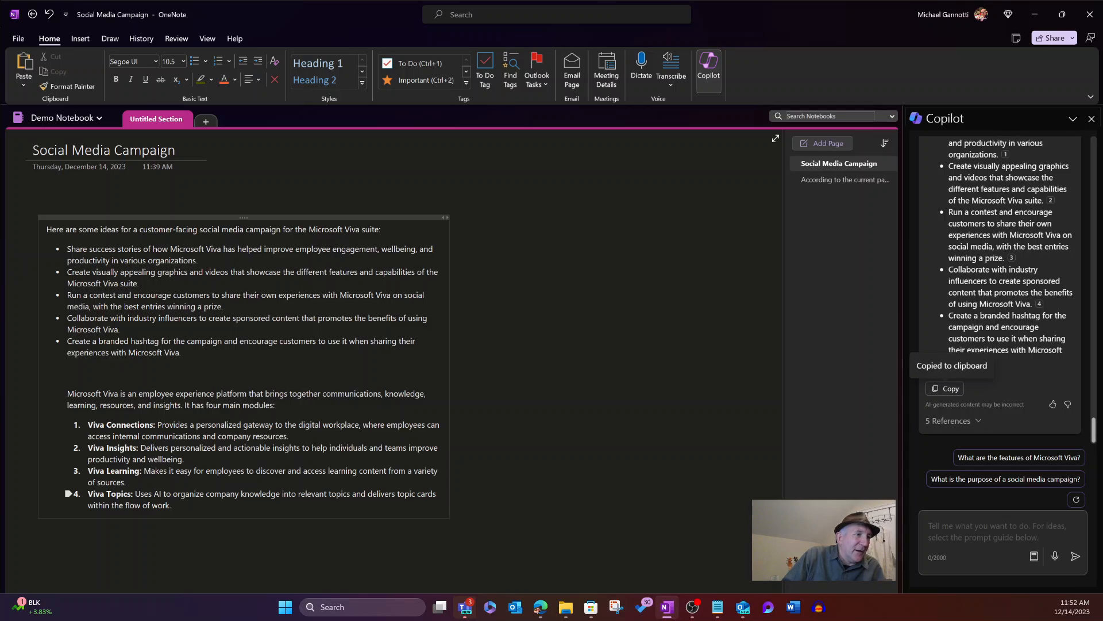